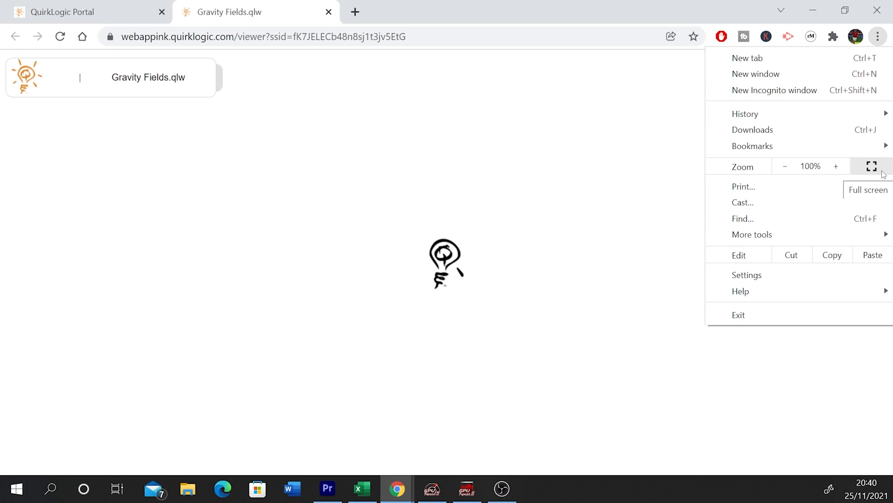
# Step: Show the Gravity Fields.qlw whiteboard viewer full screen from the Chrome menu's zoom row
pyautogui.click(872, 166)
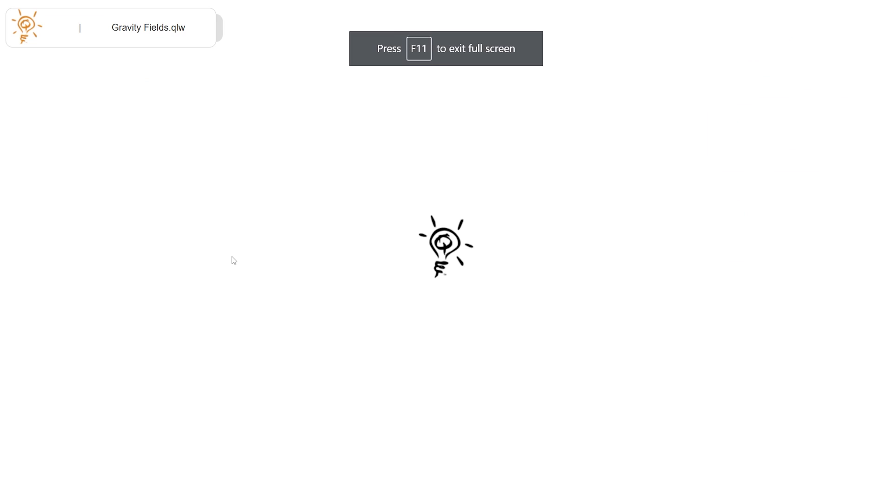